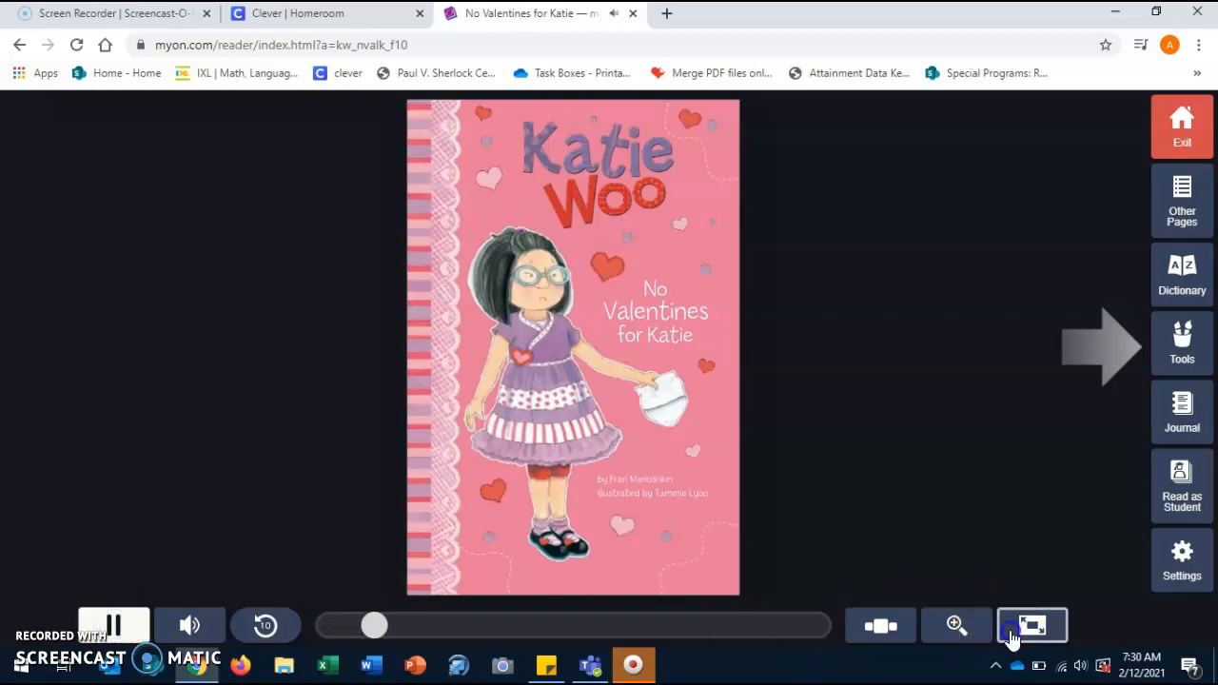
Show 'No Valentines for Katie' full screen and turn to Chapter 1, Counting Hearts
{"action": "left_click", "coordinate": [1032, 625]}
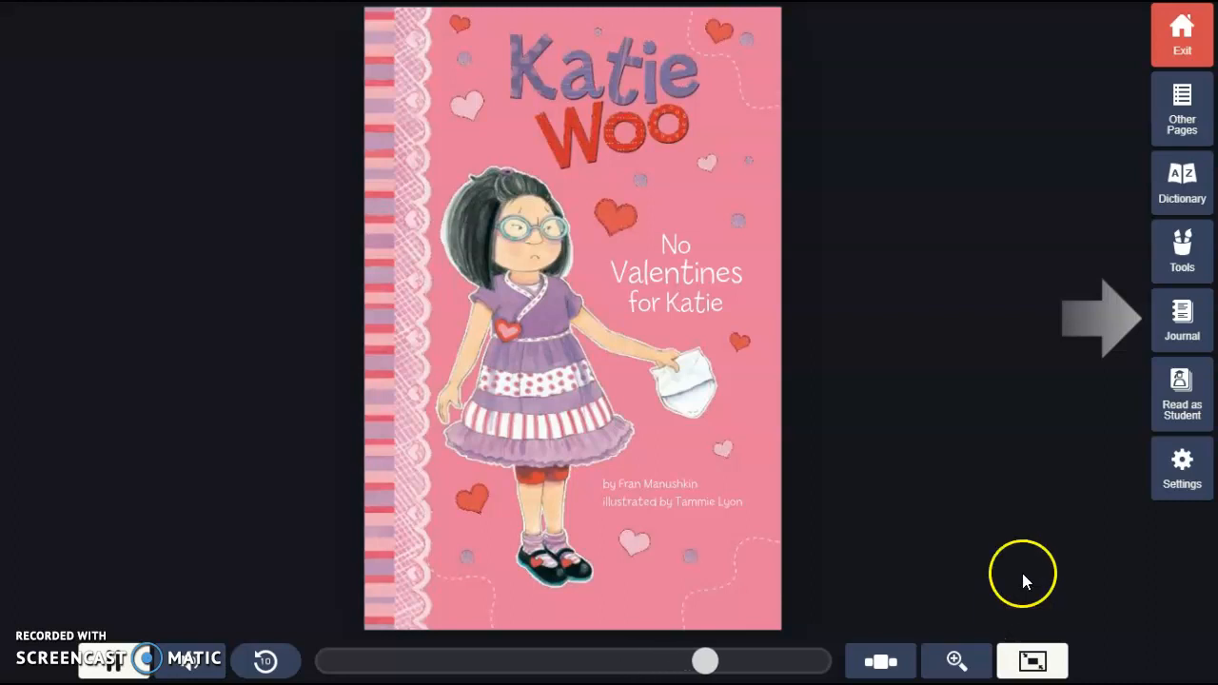
{"action": "left_click", "coordinate": [1104, 319]}
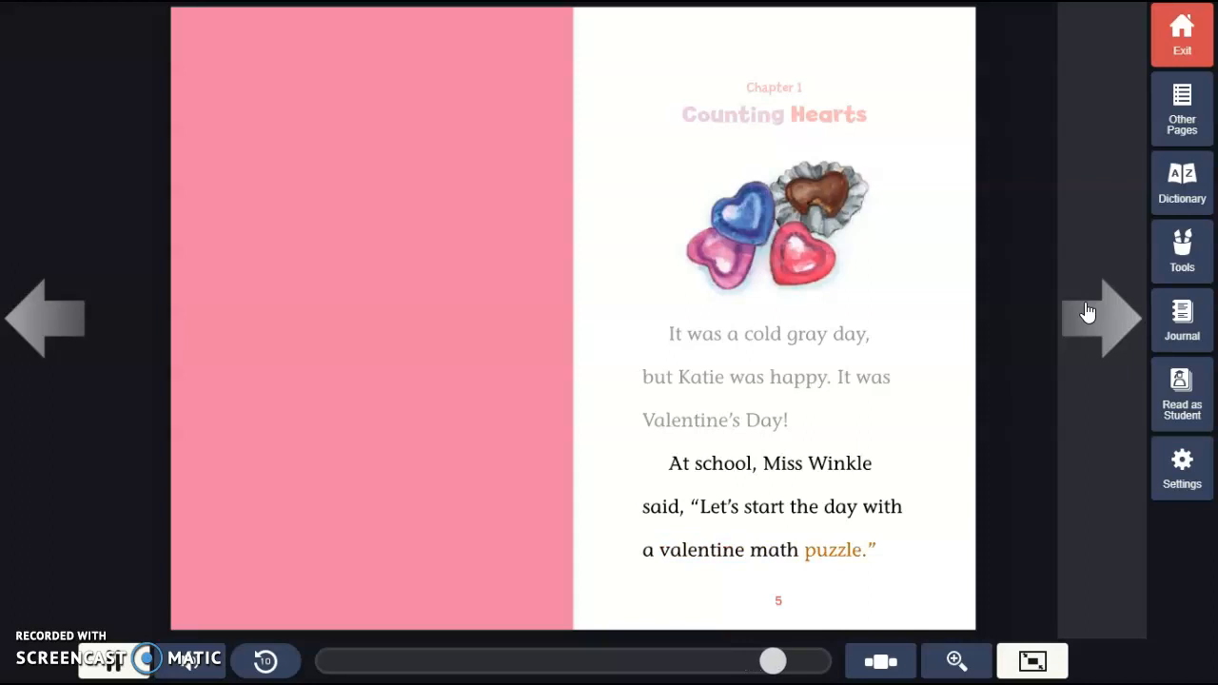
Read pages 6–9 and turn to pages 10–11, Chapter 2, Making Valentines
{"action": "left_click", "coordinate": [1103, 319]}
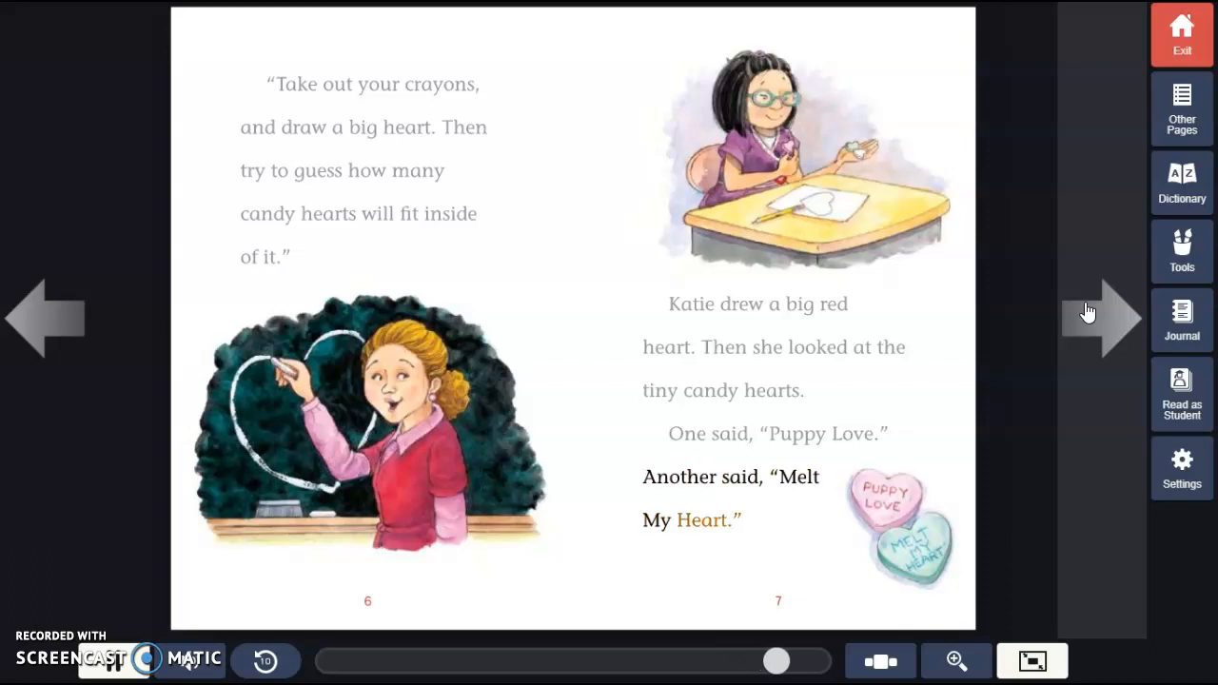
{"action": "left_click", "coordinate": [1099, 318]}
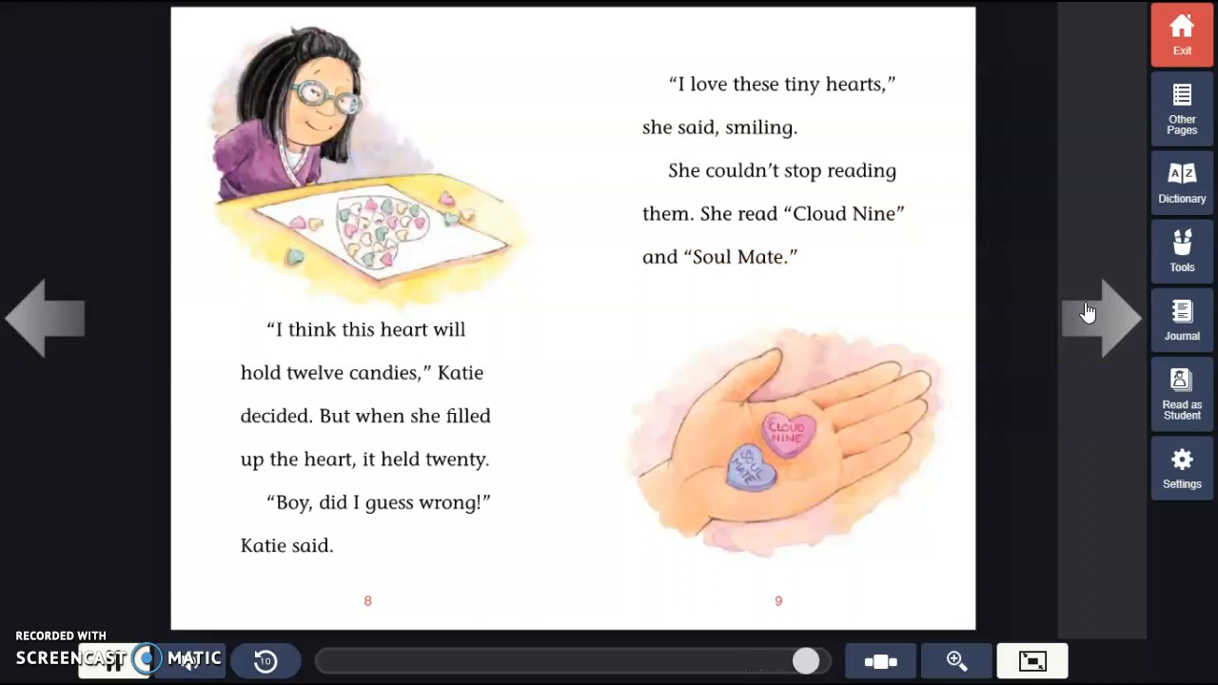
{"action": "left_click", "coordinate": [1090, 314]}
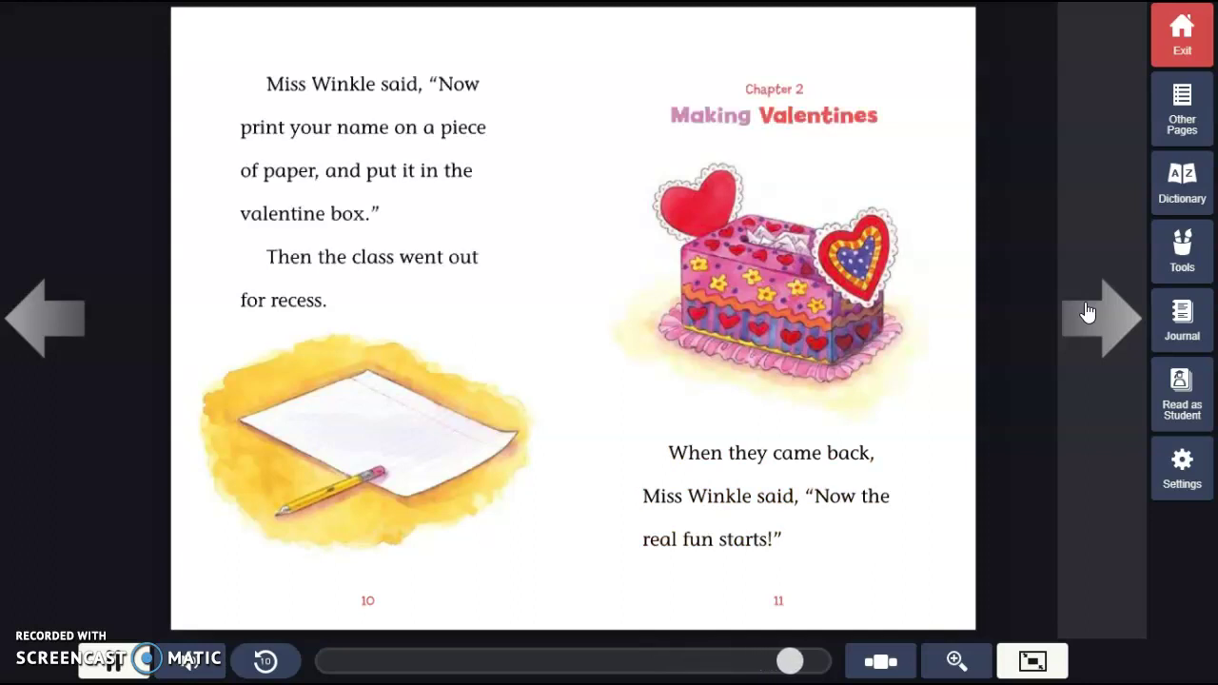
Read pages 12–13 and turn to pages 14–15, where Ella reads Pedro's card
{"action": "left_click", "coordinate": [1101, 312]}
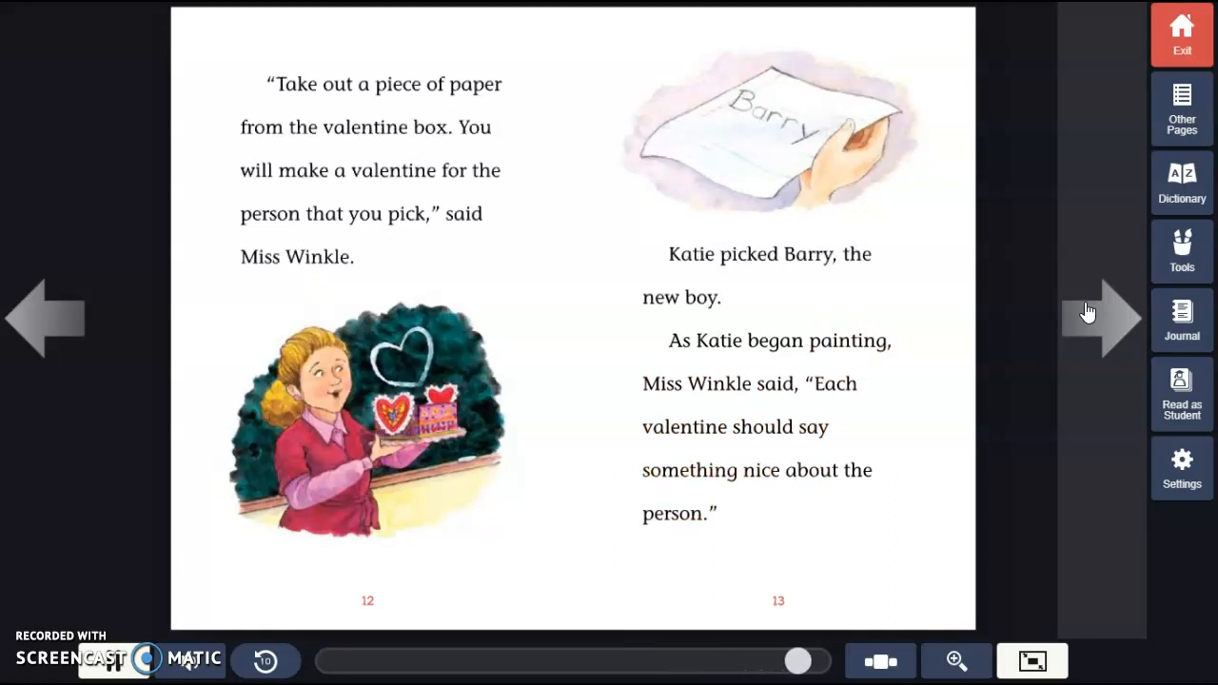
{"action": "left_click", "coordinate": [1099, 312]}
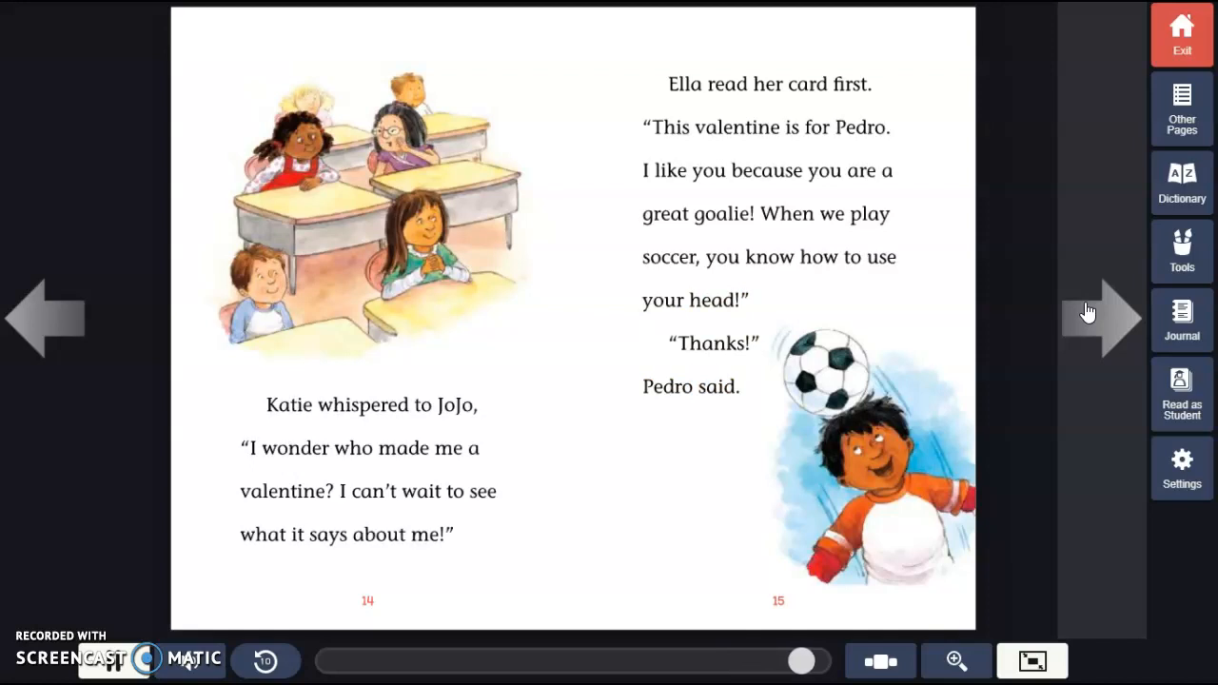
Read pages 16–17 with Chapter 3 and turn to pages 18–19
{"action": "left_click", "coordinate": [1101, 312]}
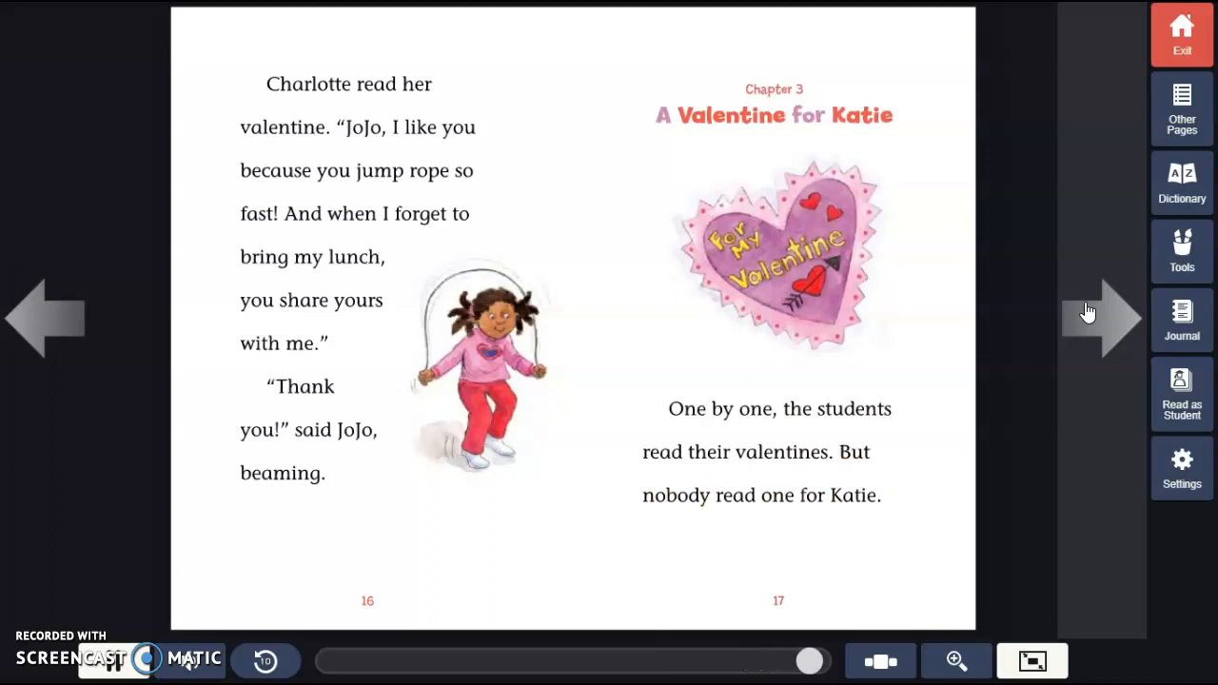
{"action": "left_click", "coordinate": [1103, 311]}
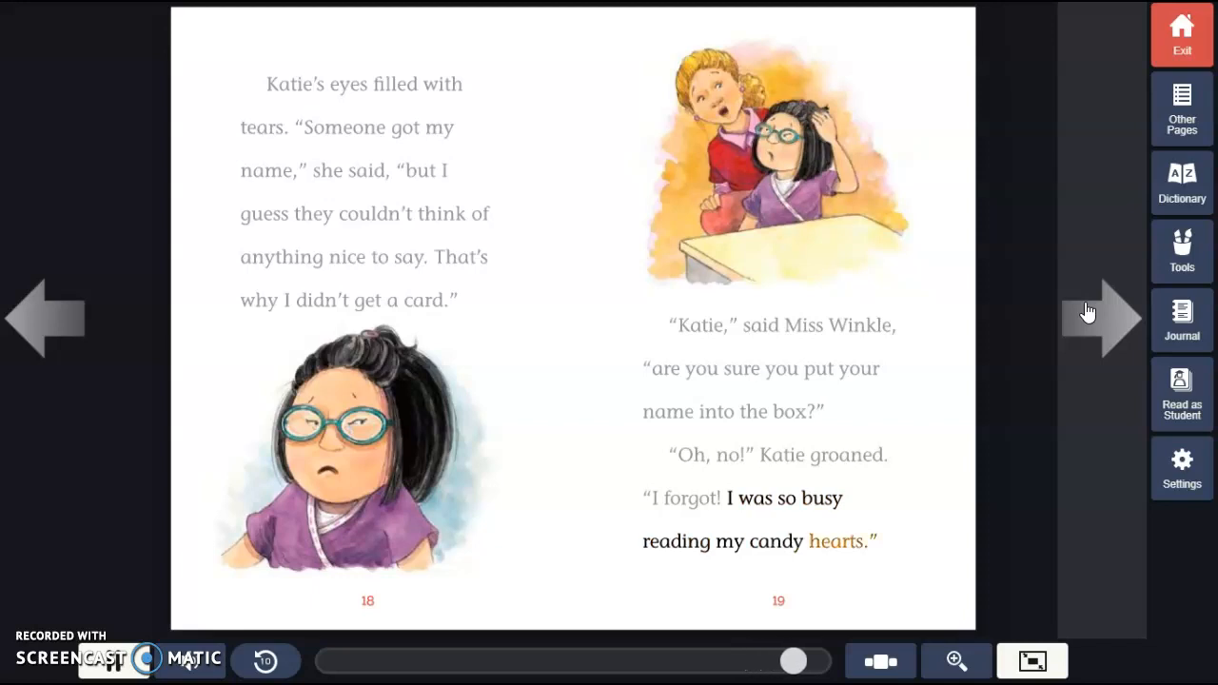
Read pages 20–23 and turn to the final spread, pages 24–25
{"action": "left_click", "coordinate": [1101, 312]}
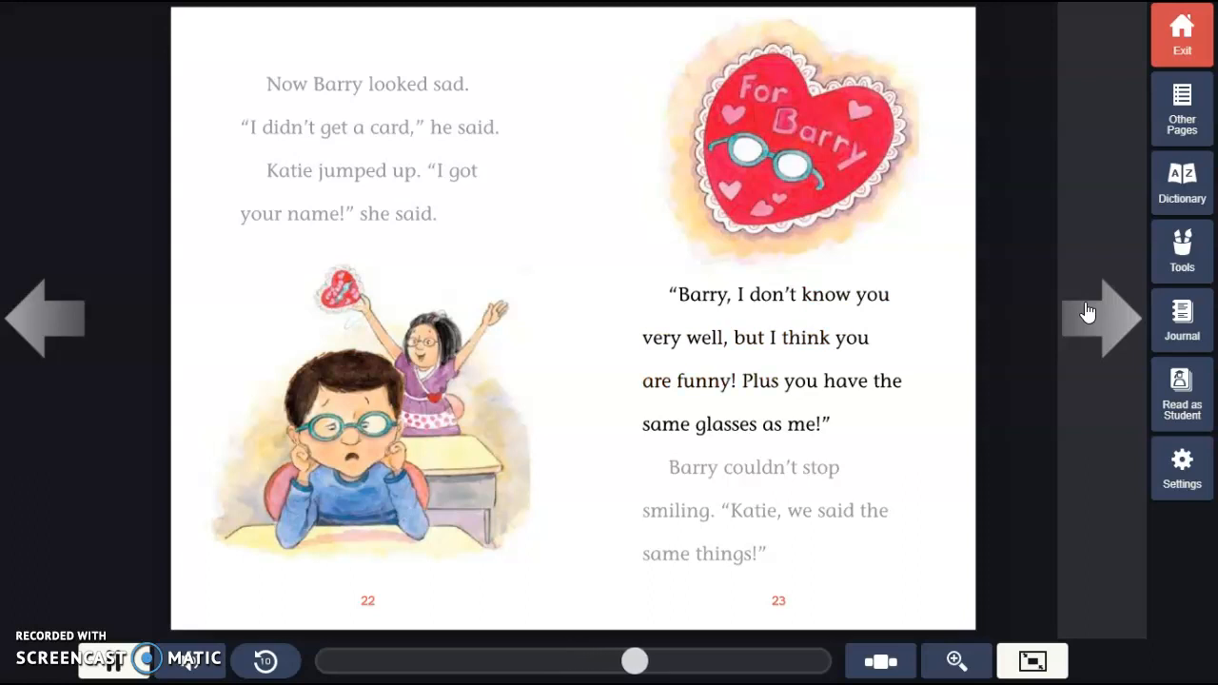
{"action": "double_click", "coordinate": [728, 424]}
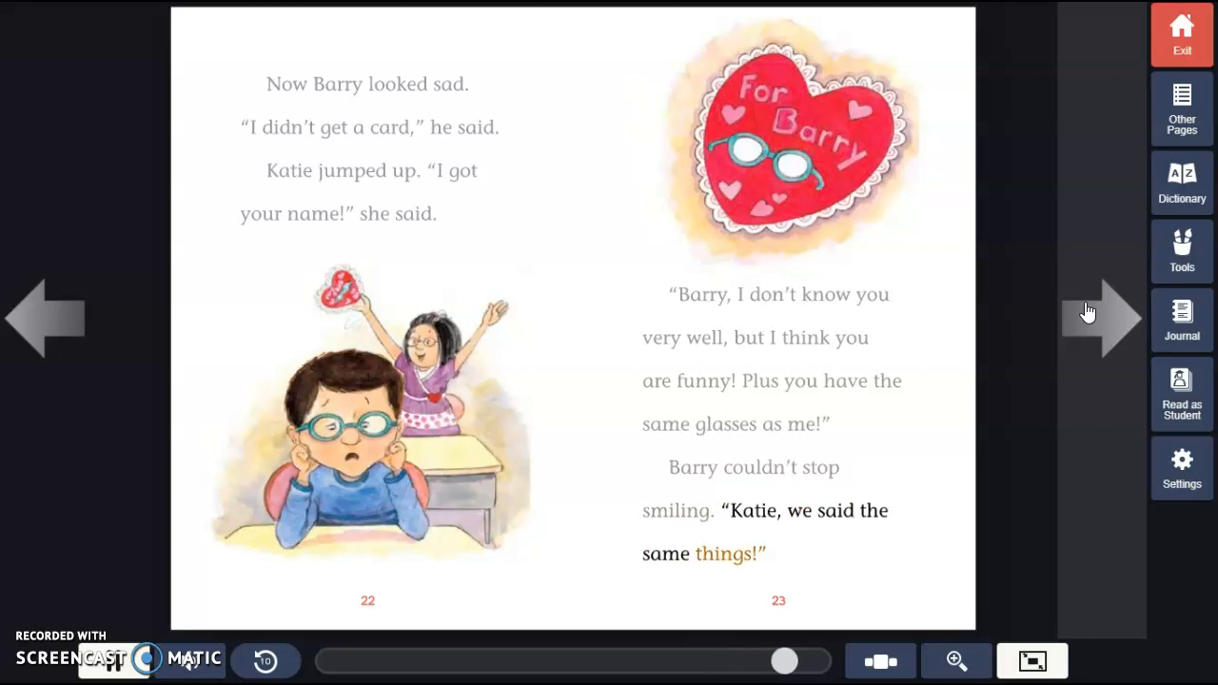
{"action": "left_click", "coordinate": [1097, 312]}
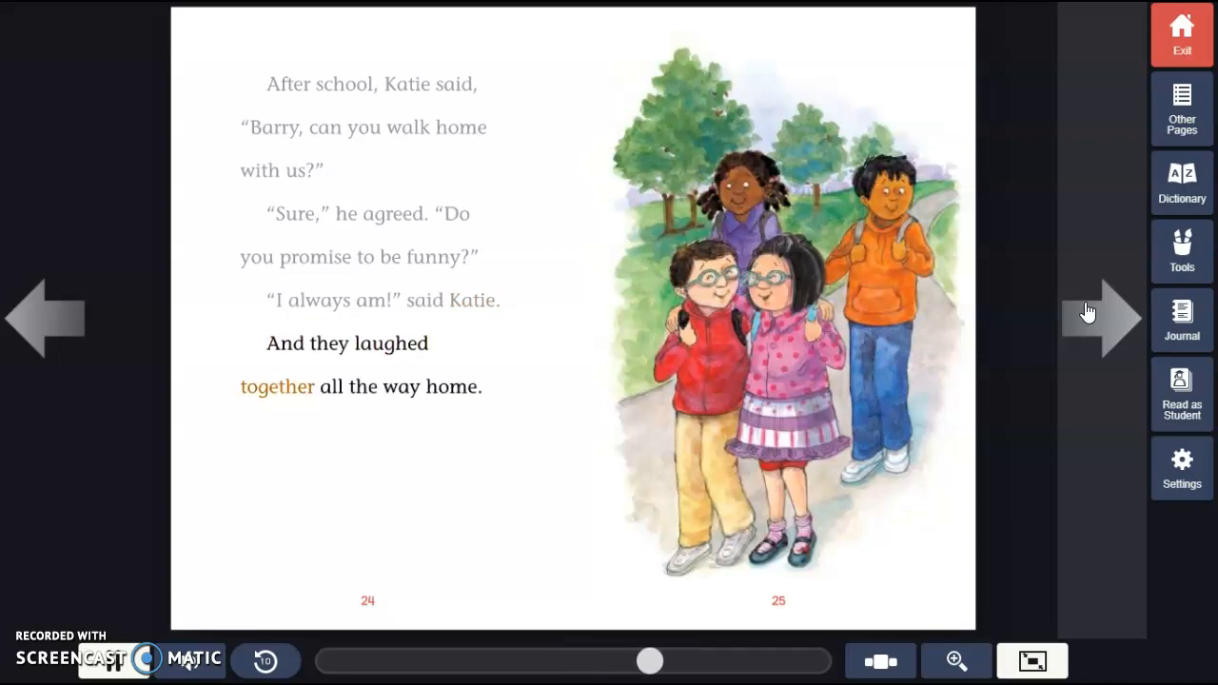
Turn past the last page to finish the book and load the Reading Practice quiz
{"action": "left_click", "coordinate": [450, 386]}
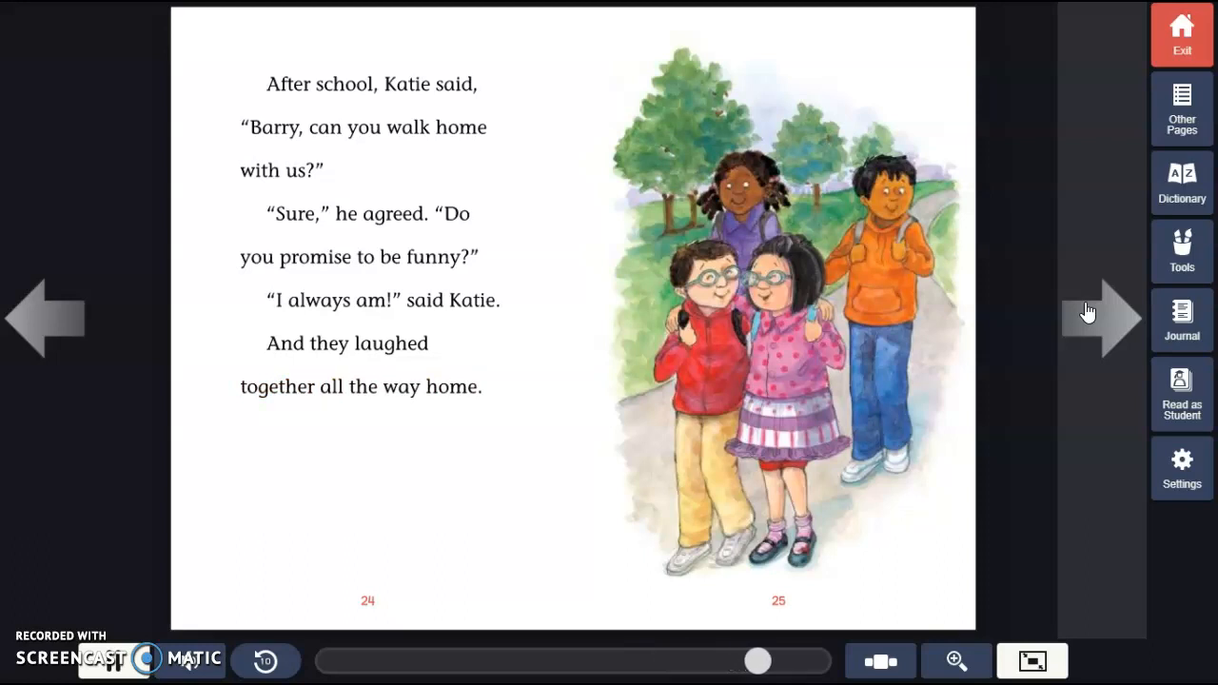
{"action": "left_click", "coordinate": [1087, 310]}
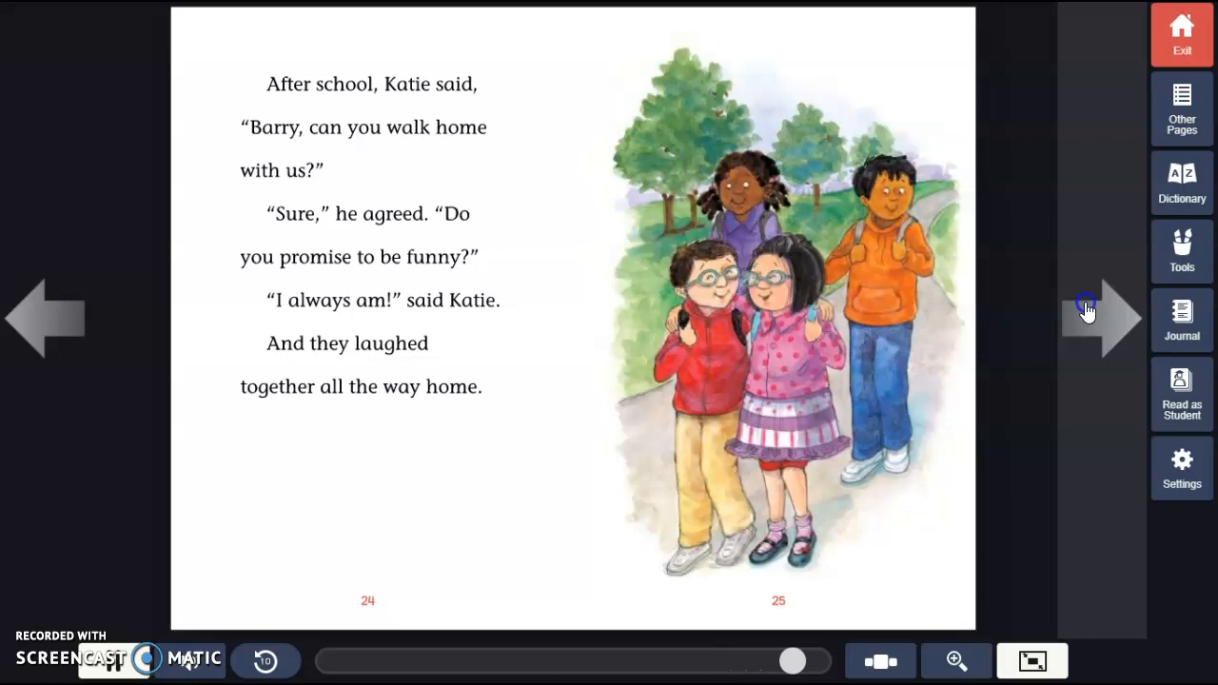
{"action": "left_click", "coordinate": [1101, 319]}
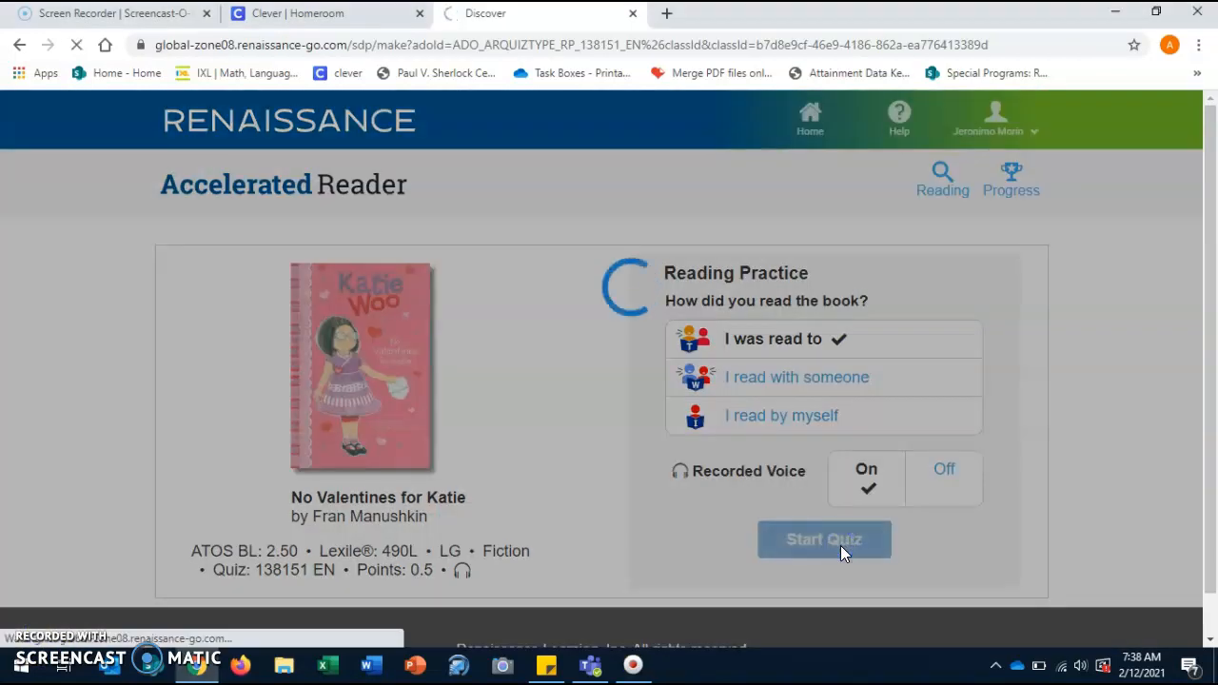
Start the quiz and submit 'candies fit inside a heart drawing' for question 1
{"action": "left_click", "coordinate": [824, 539]}
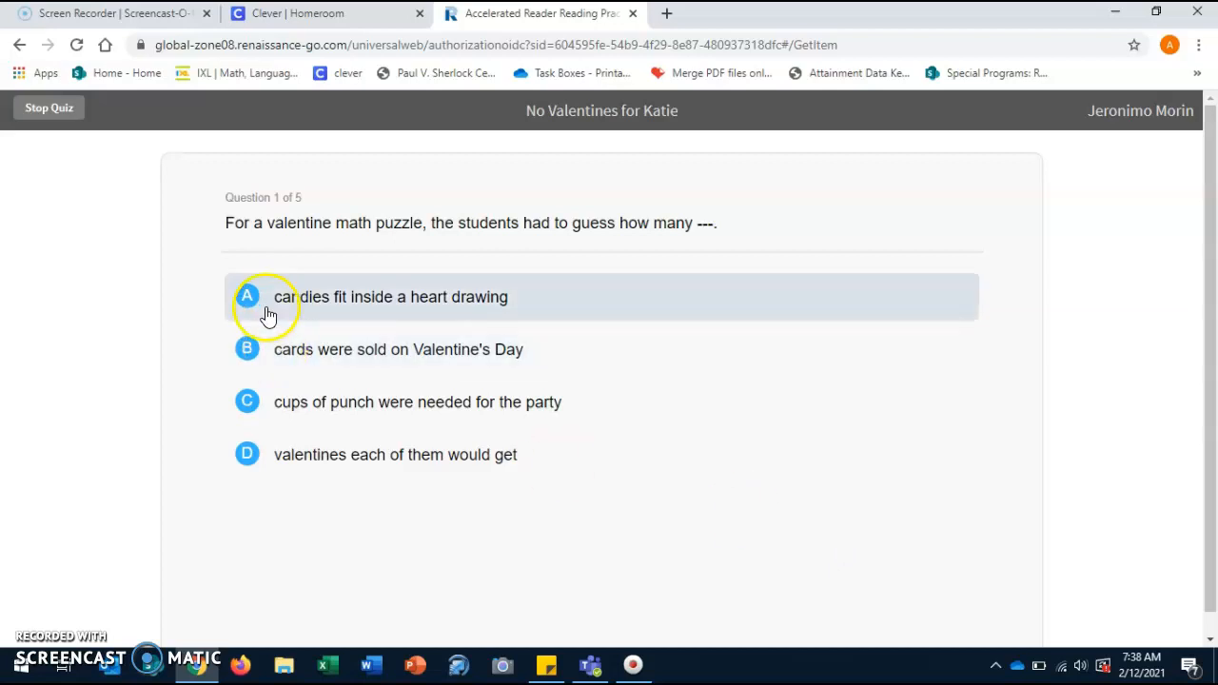
{"action": "left_click", "coordinate": [267, 304]}
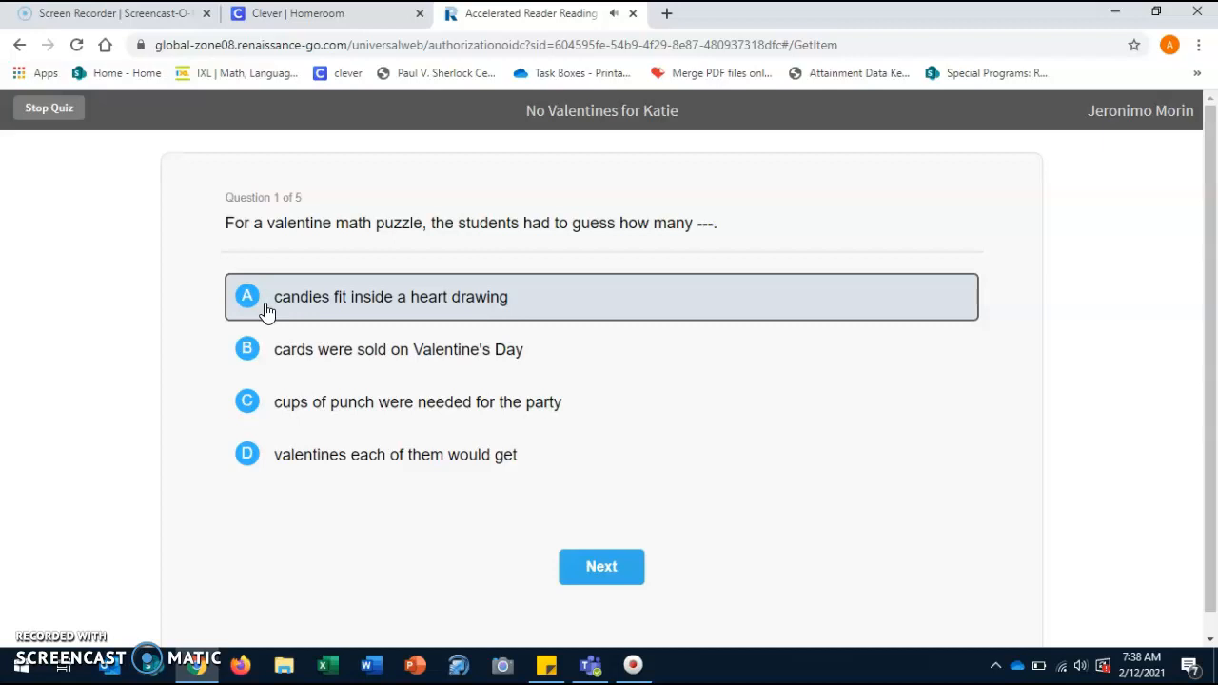
{"action": "left_click", "coordinate": [596, 568]}
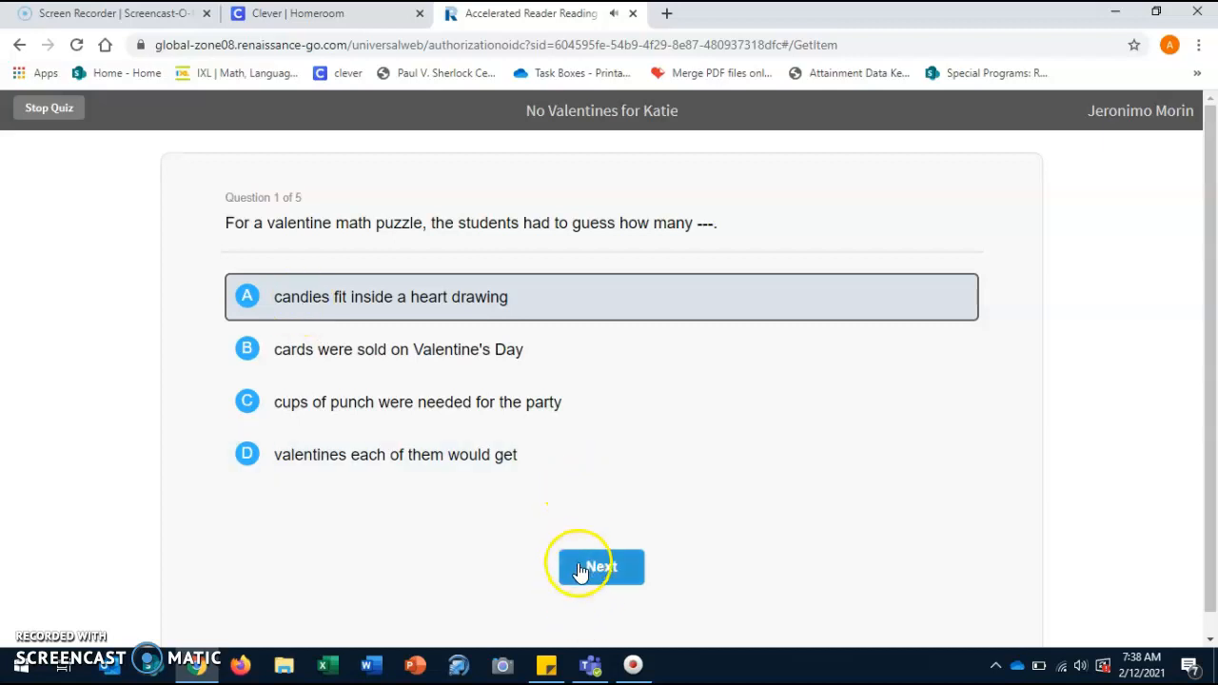
{"action": "left_click", "coordinate": [598, 567]}
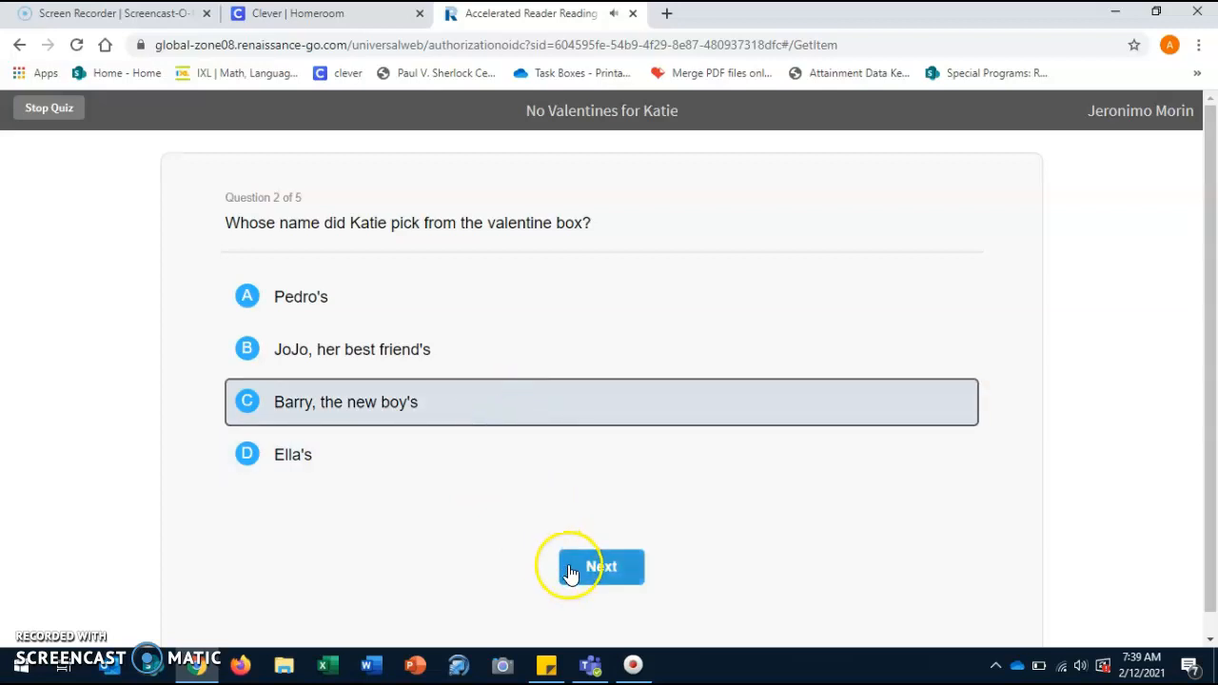
Submit 'Barry, the new boy's' as the answer to question 2
{"action": "left_click", "coordinate": [601, 566]}
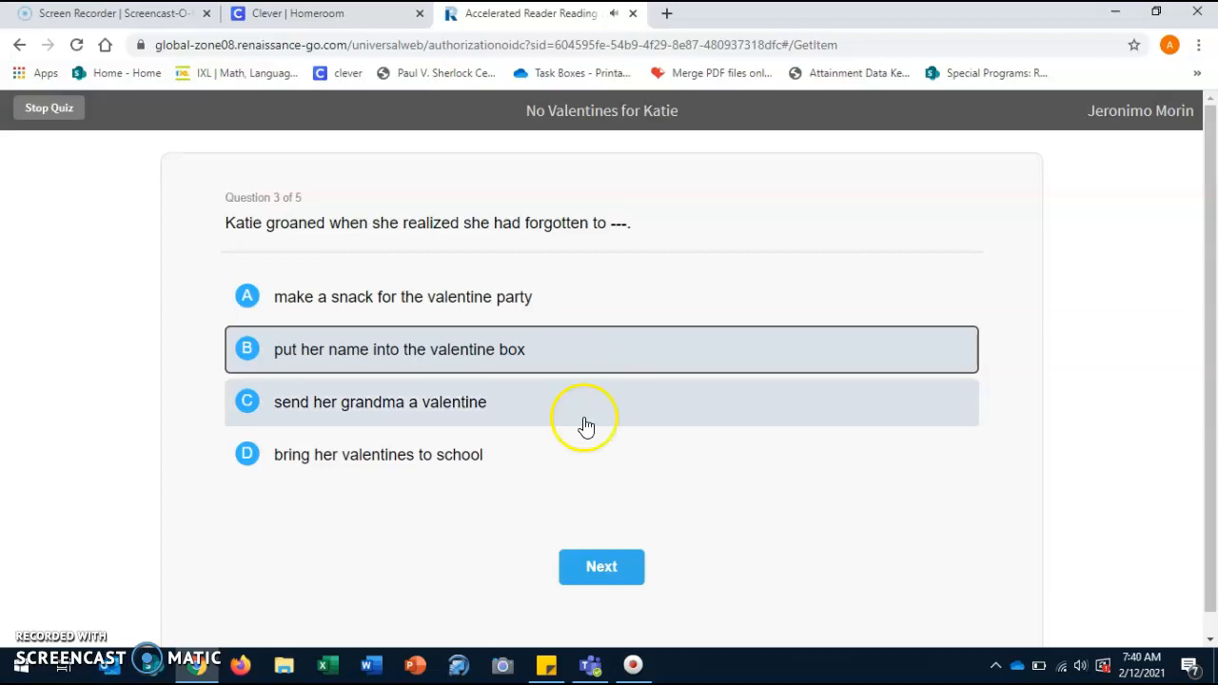
Submit 'put her name into the valentine box' as the answer to question 3
{"action": "left_click", "coordinate": [601, 566]}
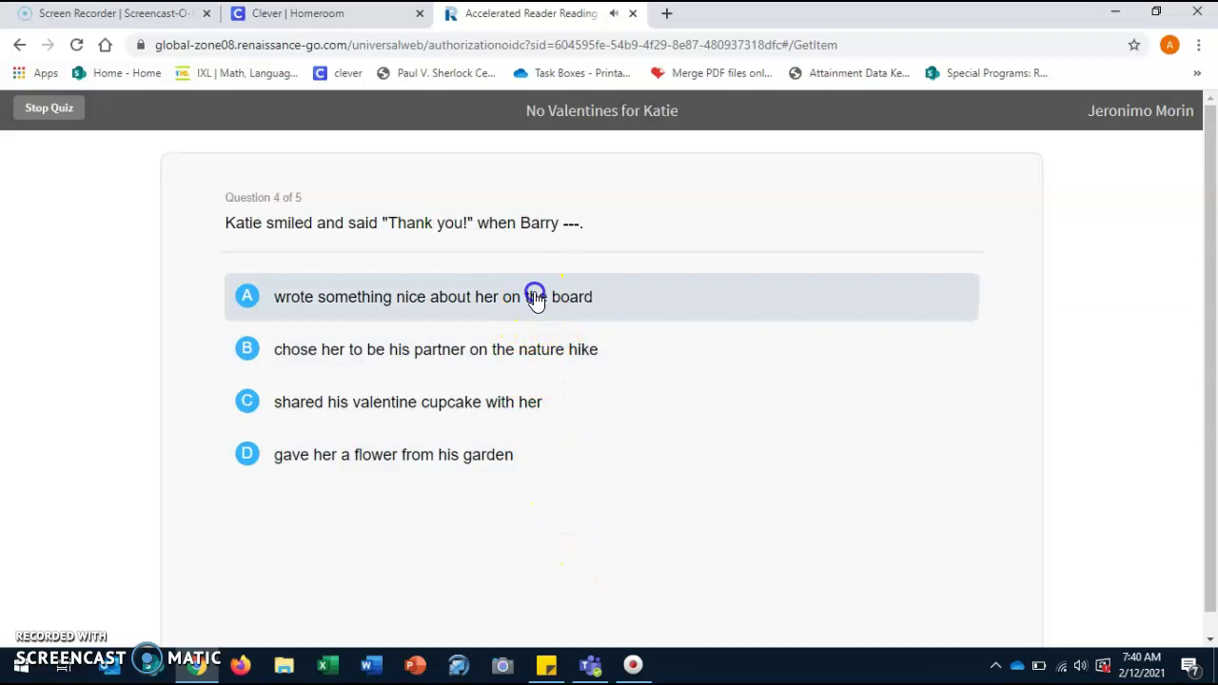
Choose 'wrote something nice about her on the board' for question 4
{"action": "left_click", "coordinate": [535, 296]}
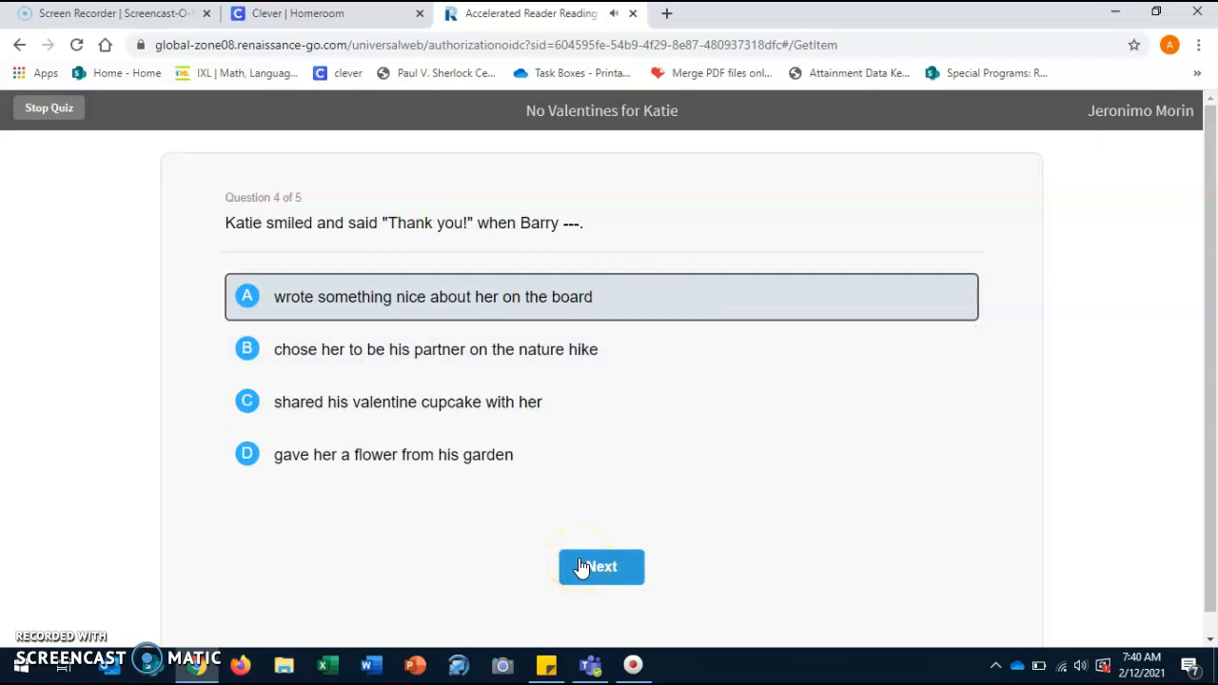
Move to question 5, answer 'Do you promise to be funny?', and finish the quiz
{"action": "left_click", "coordinate": [600, 567]}
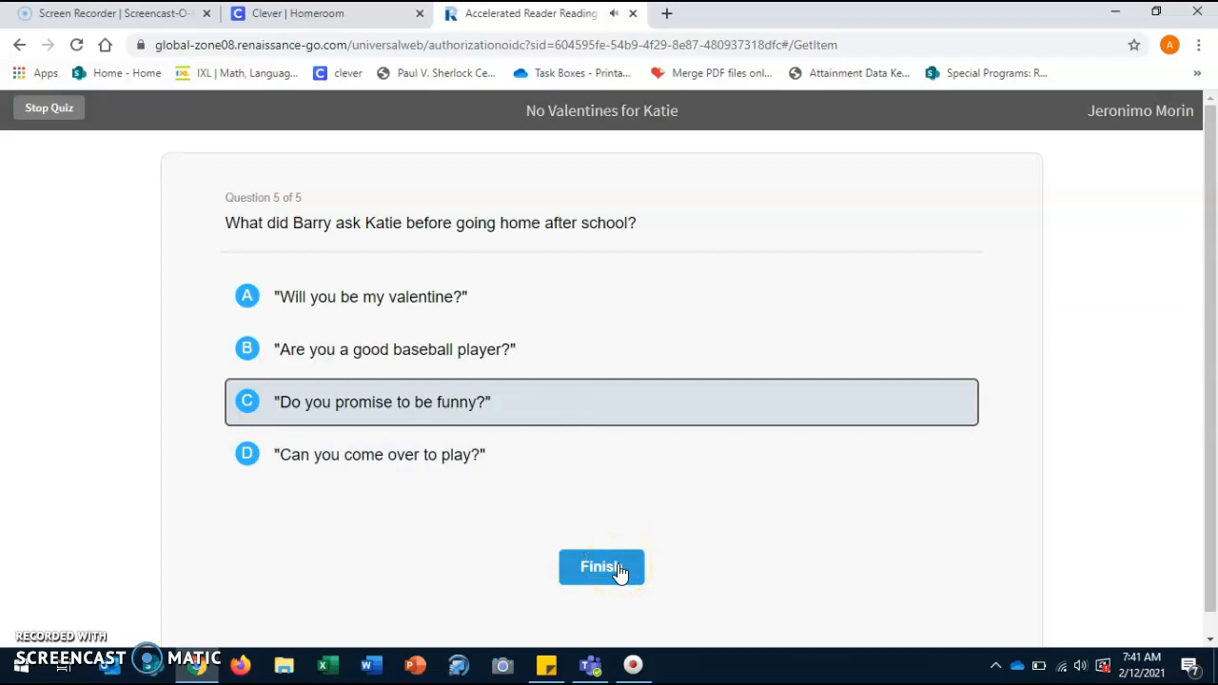
{"action": "left_click", "coordinate": [601, 567]}
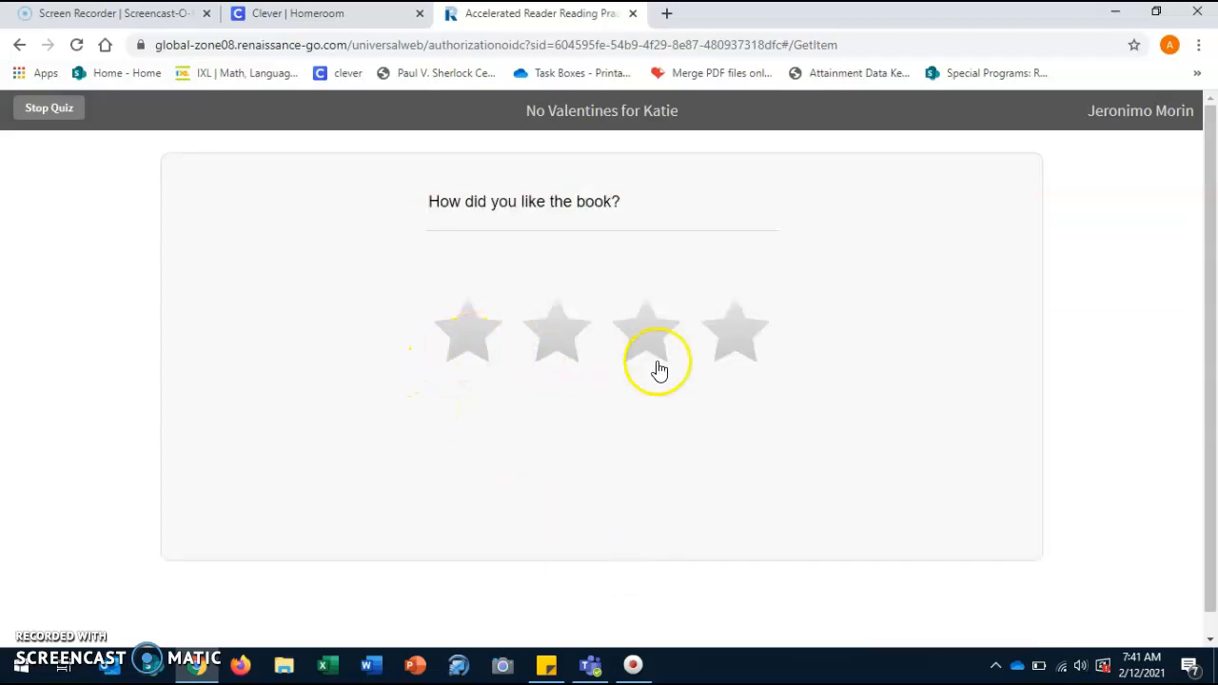
Give 'No Valentines for Katie' four stars (One of the Best), submit, and reload the page
{"action": "left_click", "coordinate": [732, 333]}
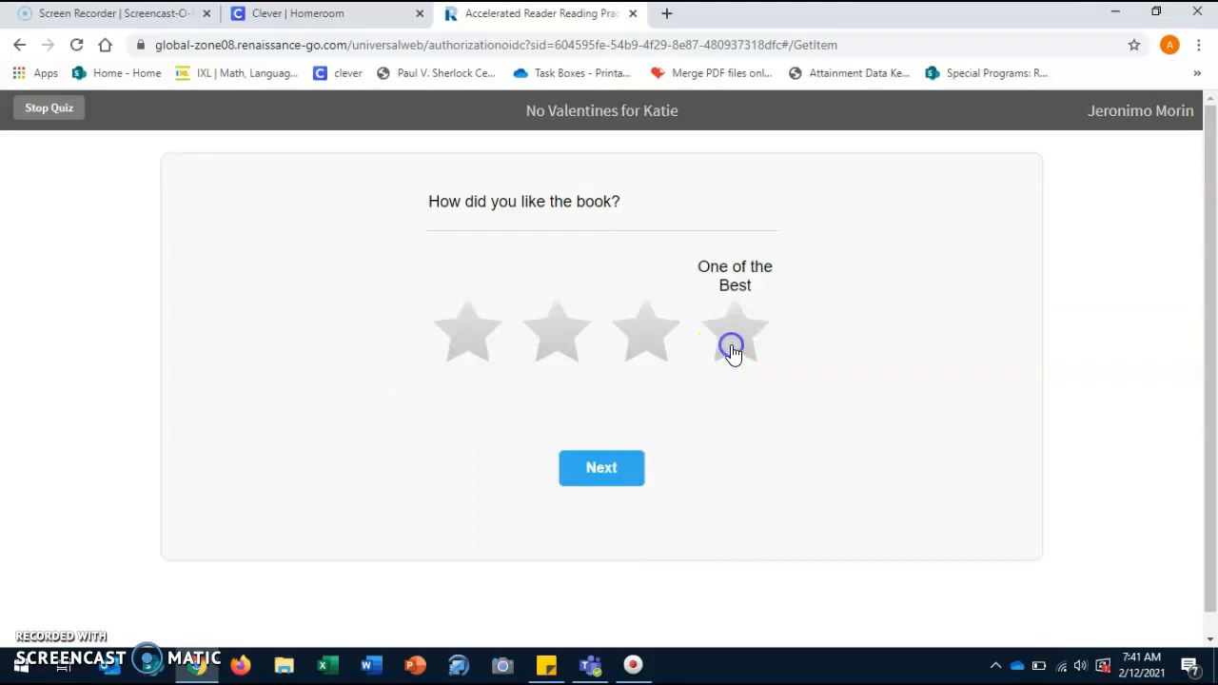
{"action": "mouse_move", "coordinate": [670, 370]}
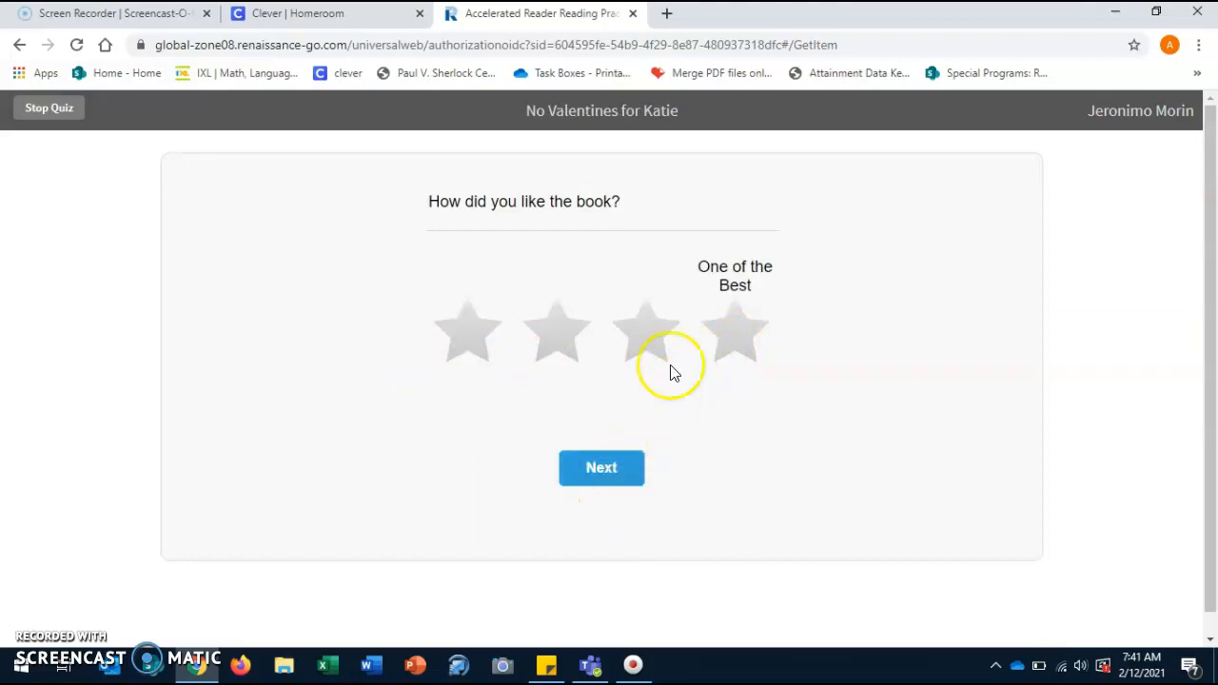
{"action": "left_click", "coordinate": [601, 468]}
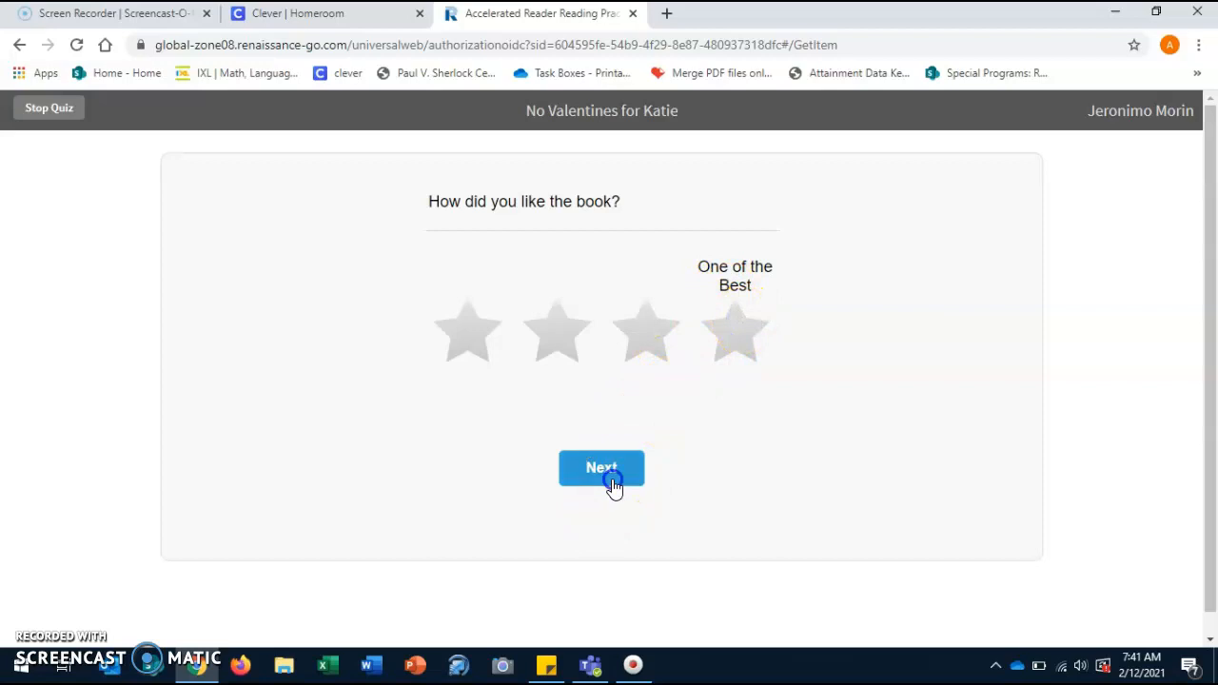
{"action": "left_click", "coordinate": [601, 468]}
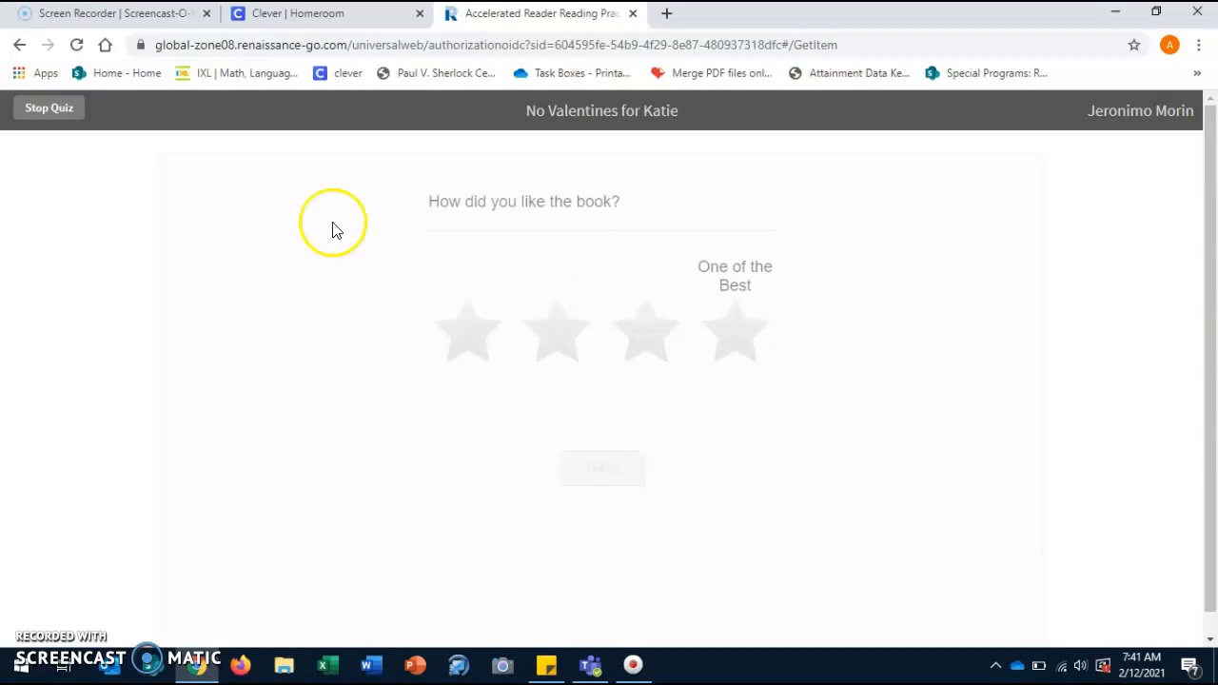
{"action": "mouse_move", "coordinate": [57, 51]}
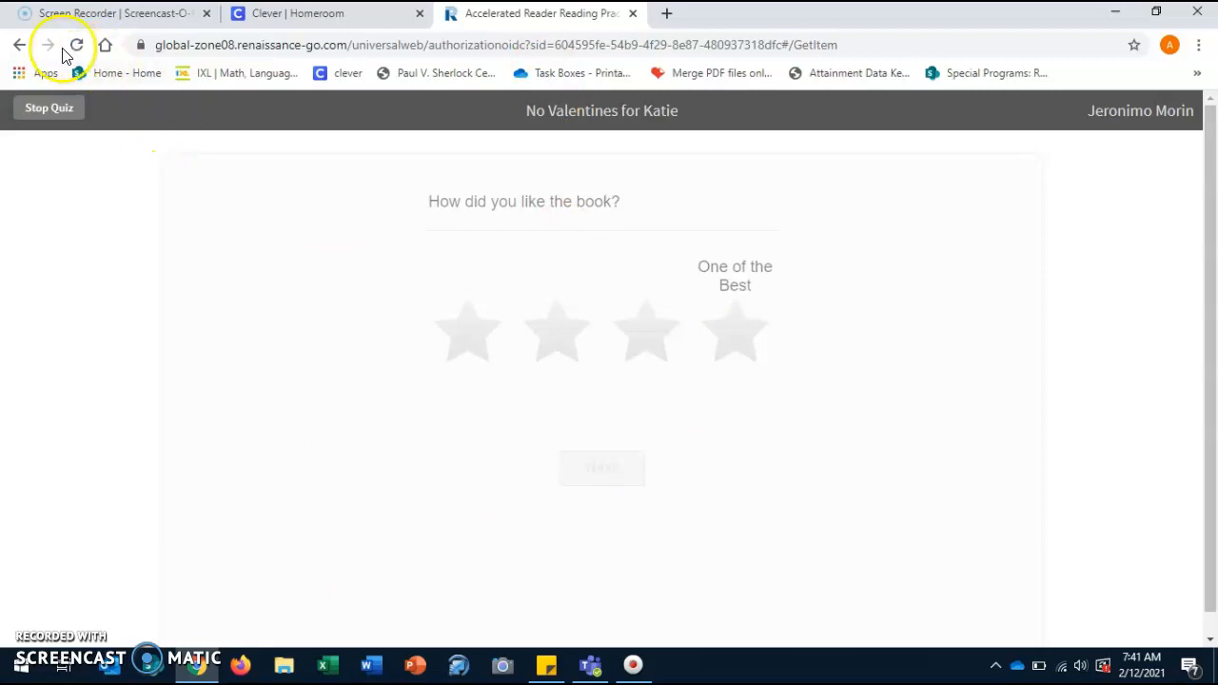
{"action": "left_click", "coordinate": [77, 46]}
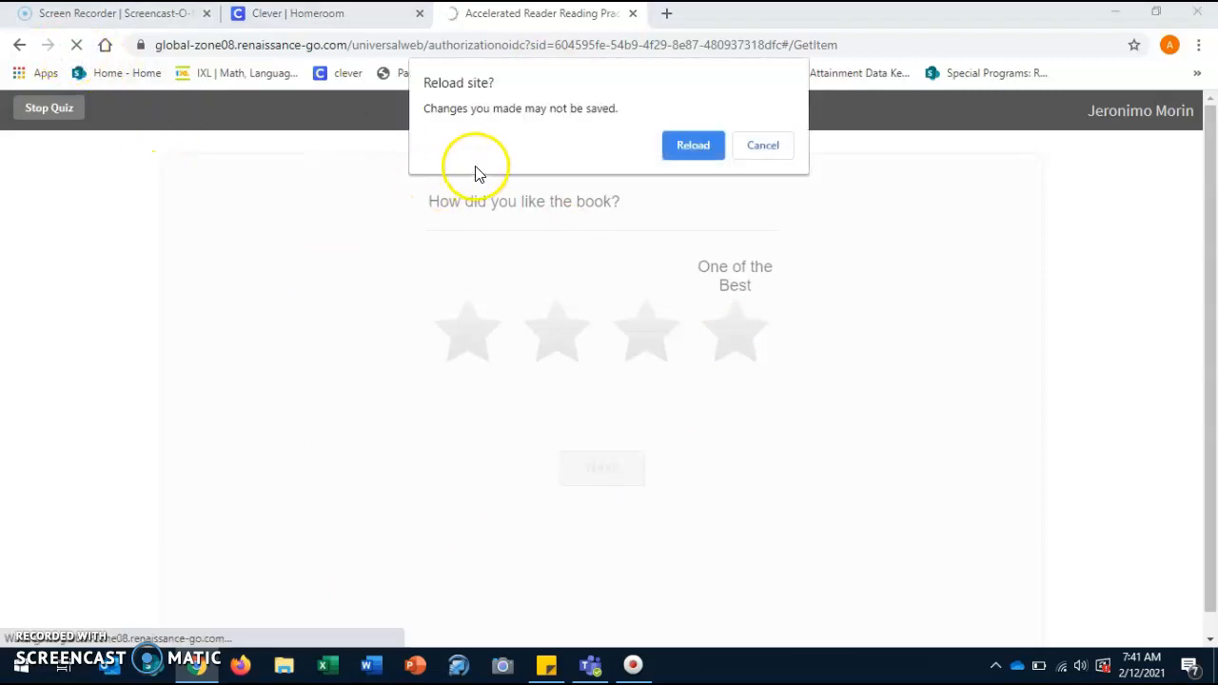